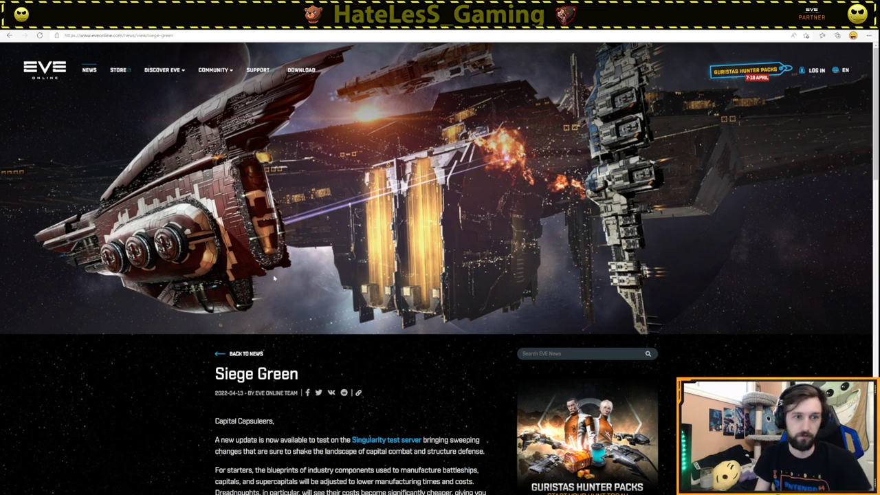
Highlight the opening sentences about the Singularity test update and capital combat changes
scroll(down, 3)
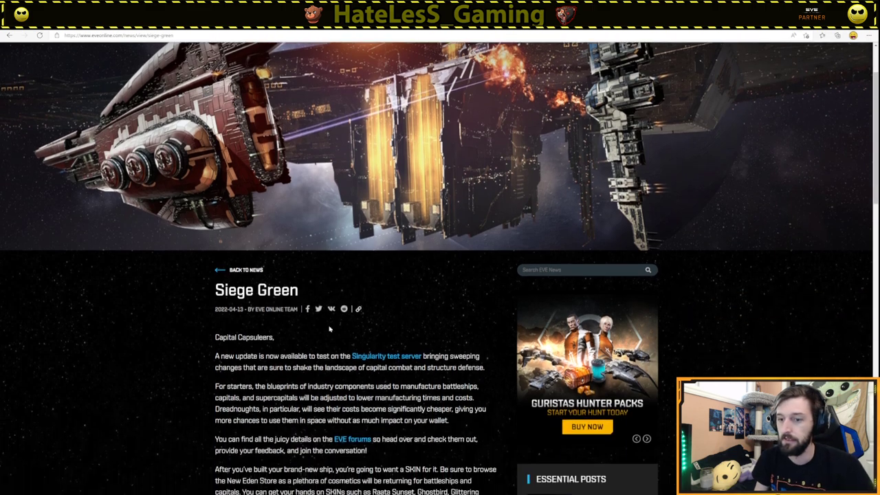
scroll(up, 3)
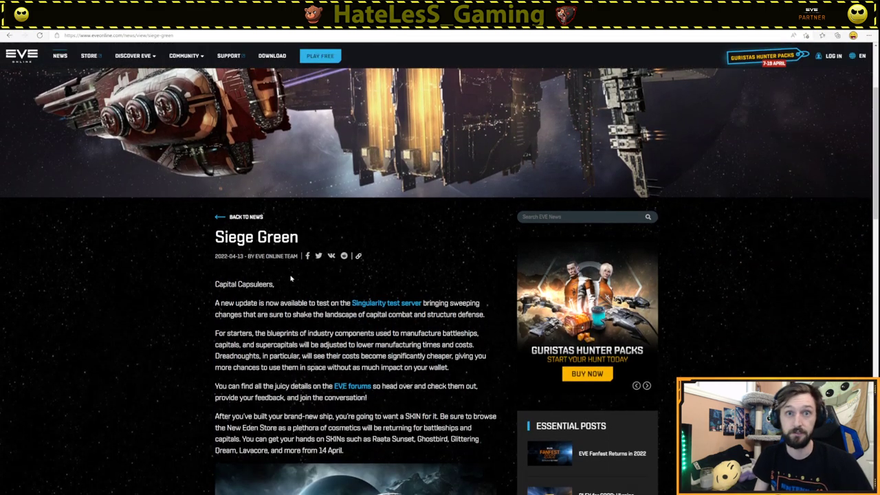
double_click(225, 284)
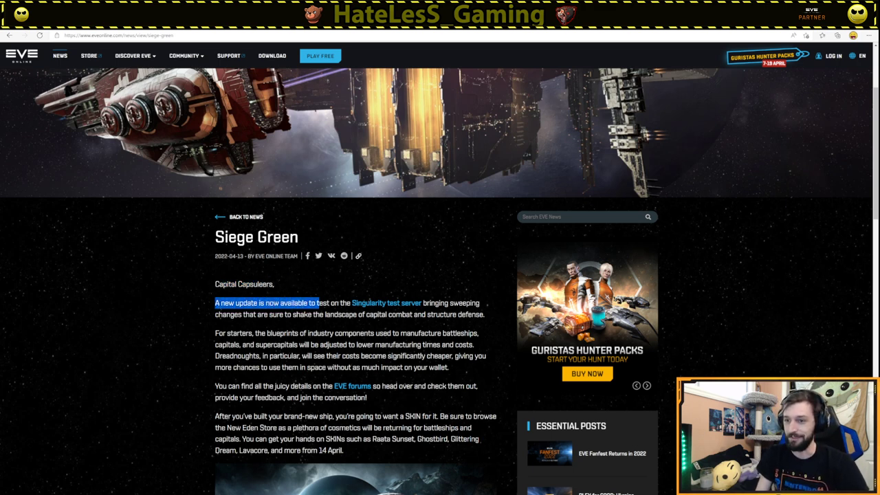
drag(315, 302, 448, 302)
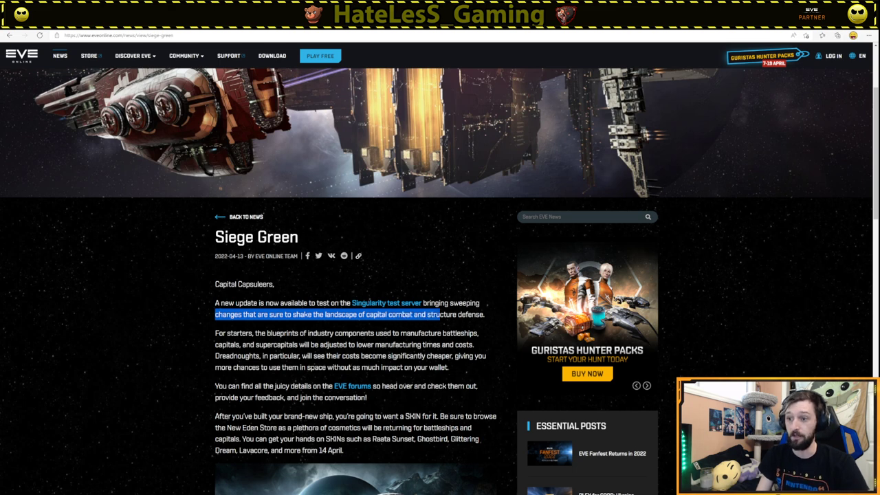
scroll(down, 3)
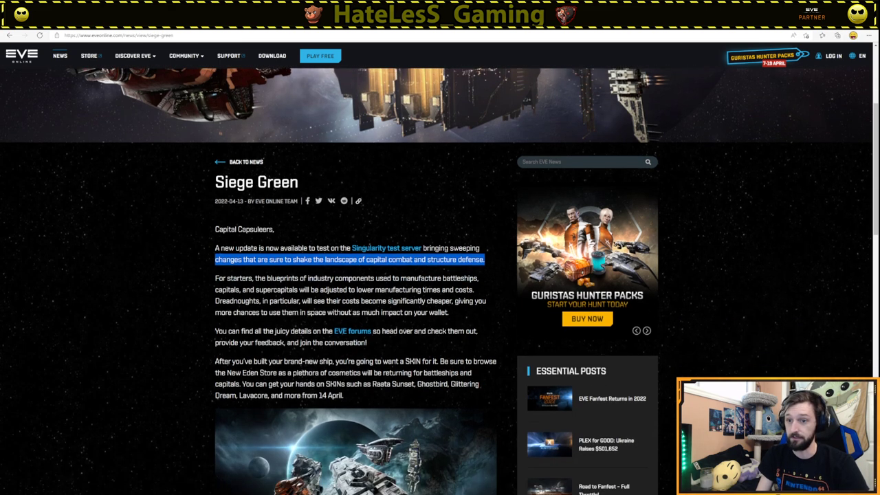
scroll(down, 3)
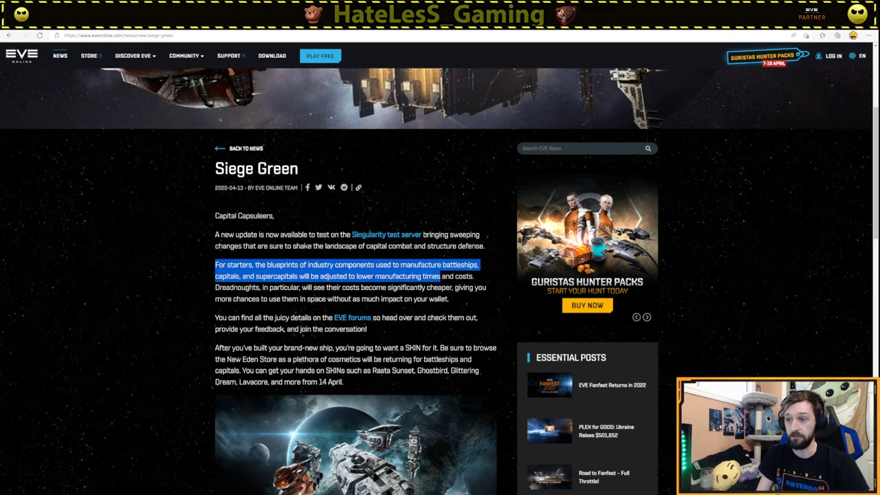
Highlight the 'For starters' paragraph on cheaper battleship, capital and supercapital blueprints and Dreadnoughts
drag(440, 275, 262, 288)
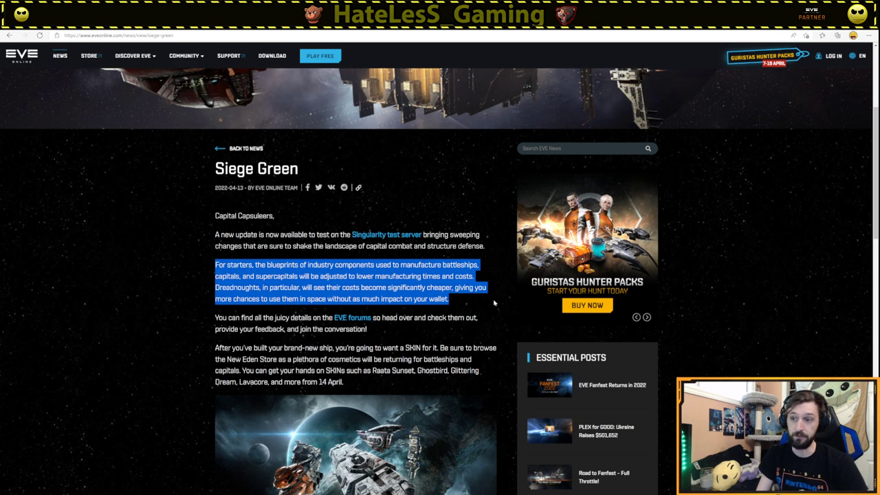
mouse_move(155, 237)
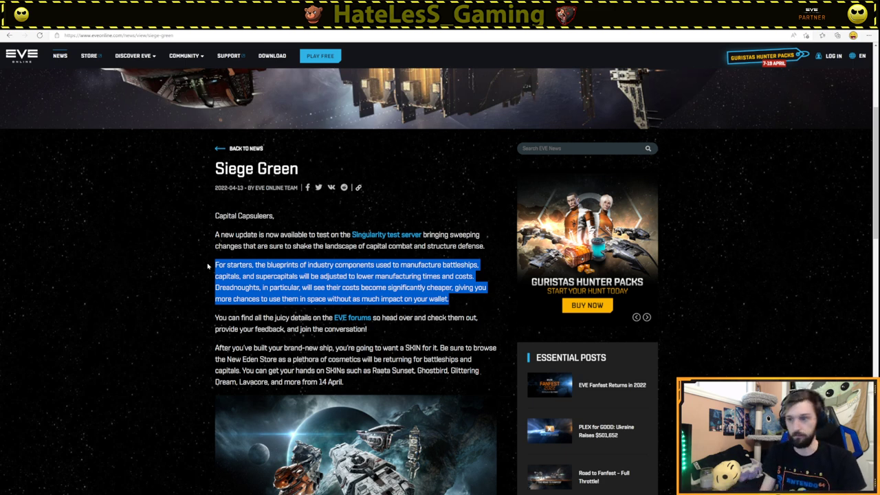
mouse_move(212, 317)
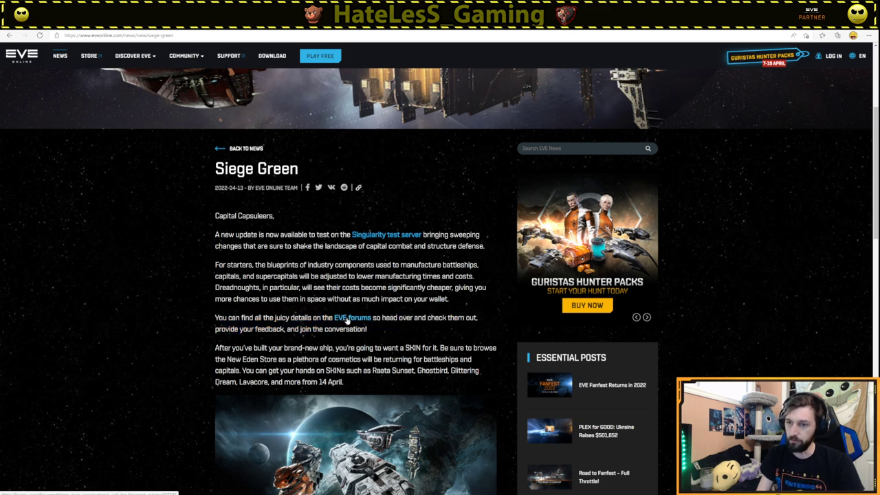
Open the Siege Green manufacturing thread and highlight the paragraph on last year's industry update
click(351, 317)
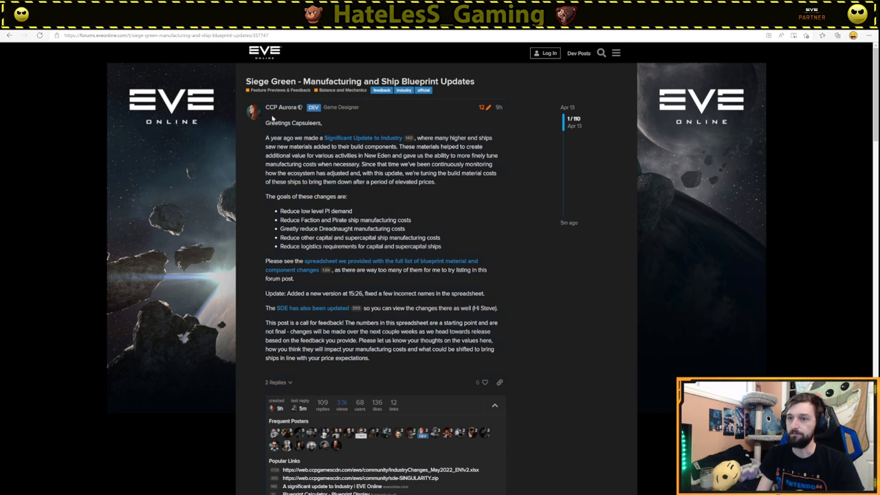
scroll(down, 3)
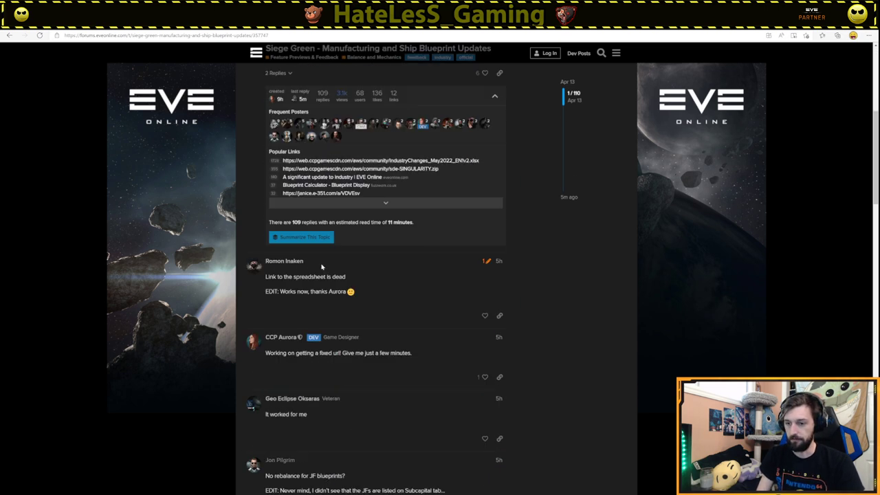
scroll(up, 3)
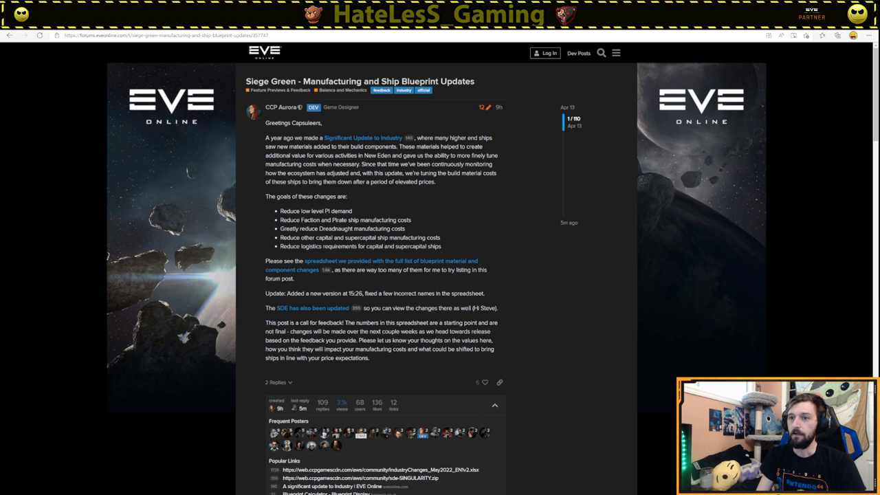
drag(265, 137, 399, 137)
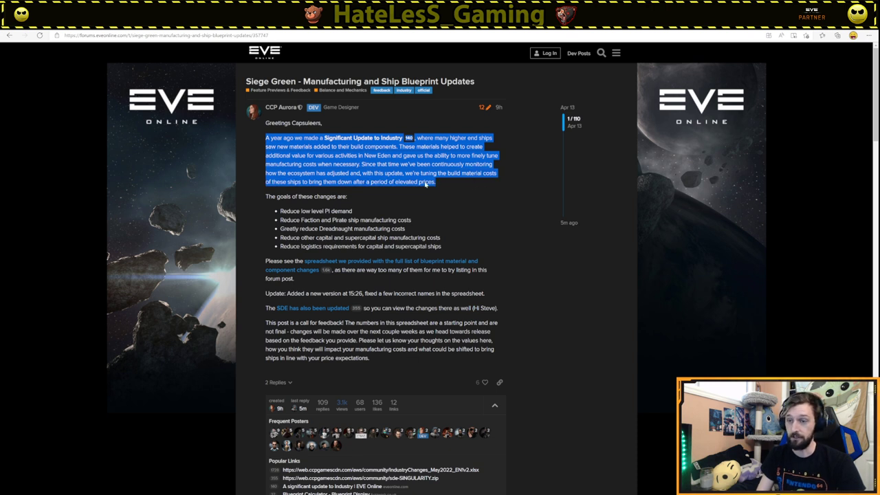
Clear that highlight and mark the goal about reducing logistics requirements for capital ships
drag(426, 181, 347, 195)
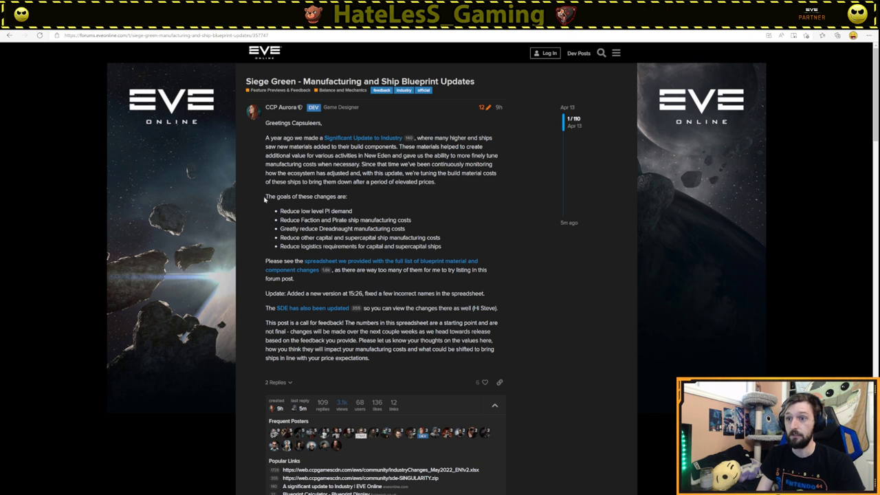
double_click(288, 212)
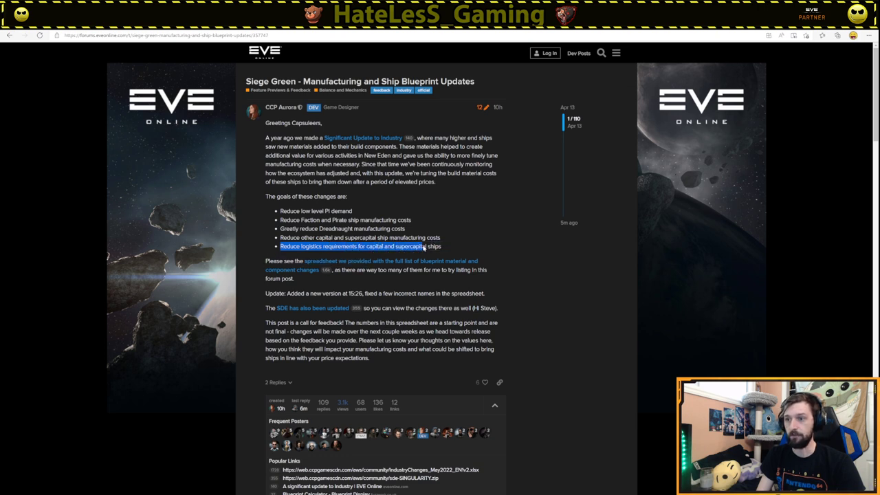
Highlight the note that the SDE was updated and the call for feedback on the numbers
scroll(down, 3)
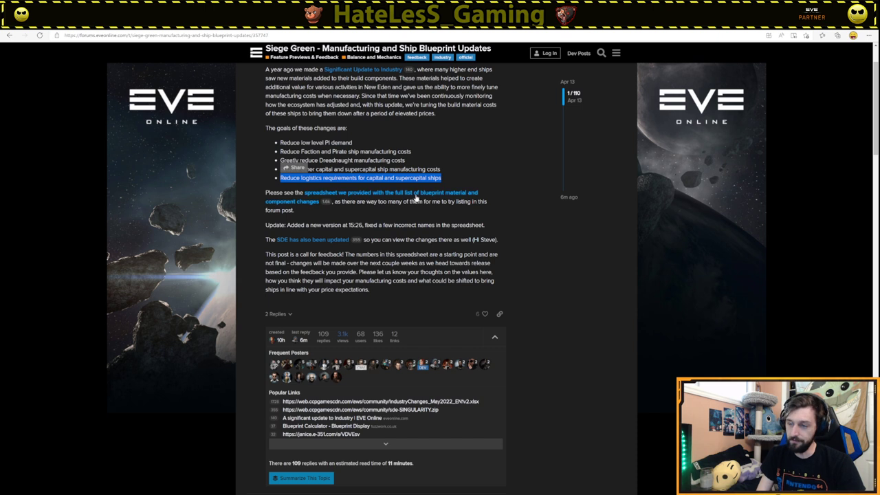
mouse_move(305, 203)
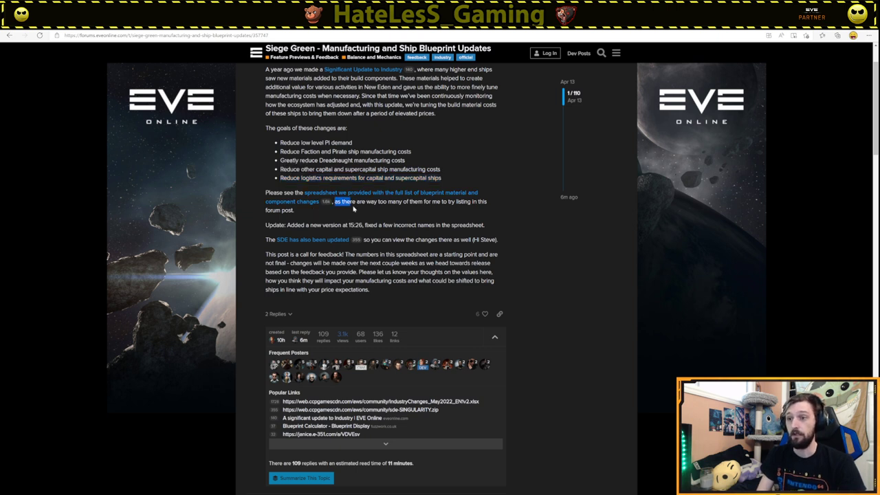
drag(352, 201, 294, 210)
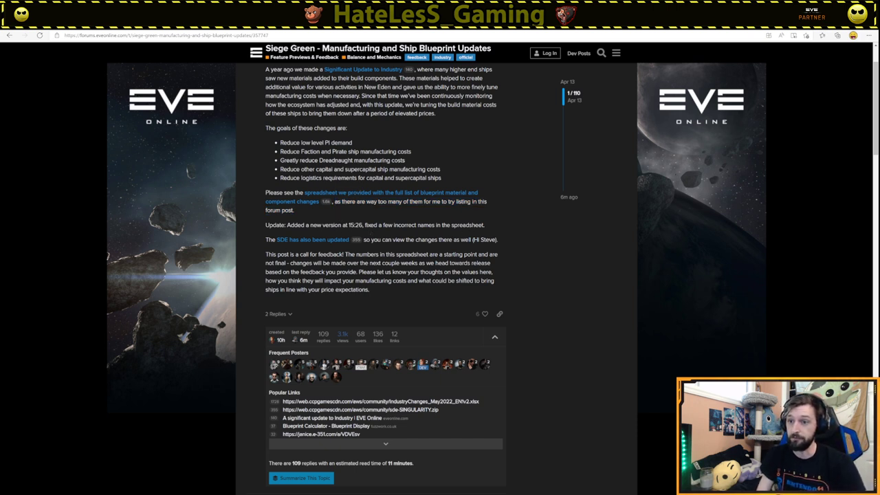
double_click(310, 239)
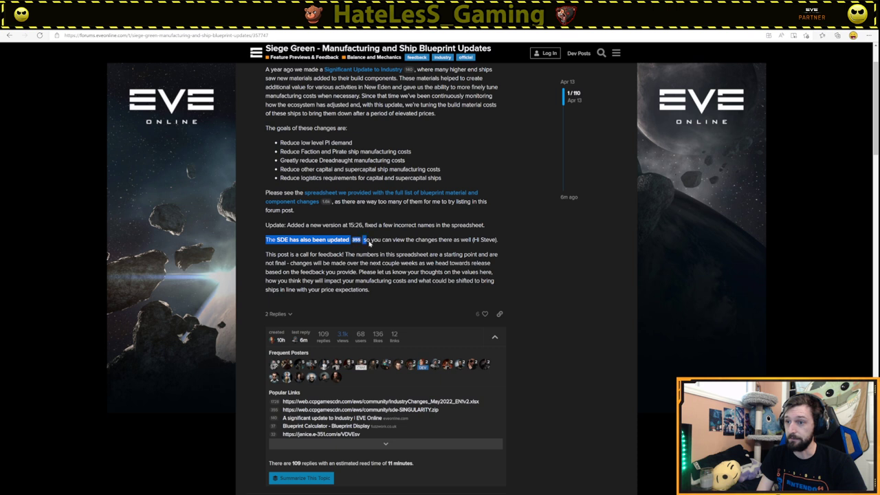
drag(367, 239, 502, 242)
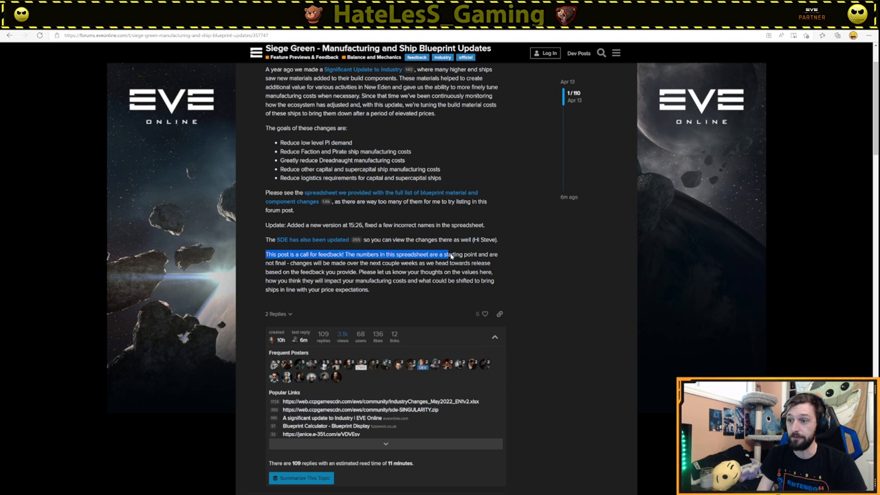
drag(451, 254, 313, 272)
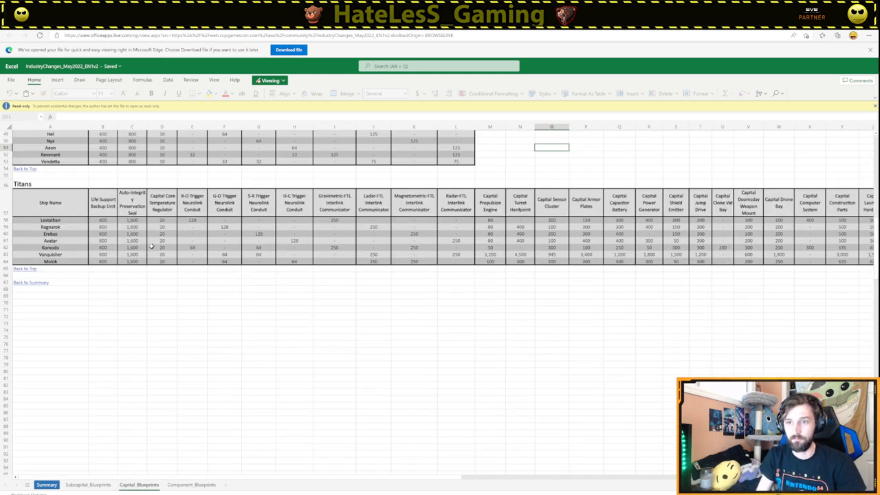
Scroll through the Cruisers, Battlecruisers and Battleships component tables on the Subcapital_Blueprints sheet
scroll(up, 3)
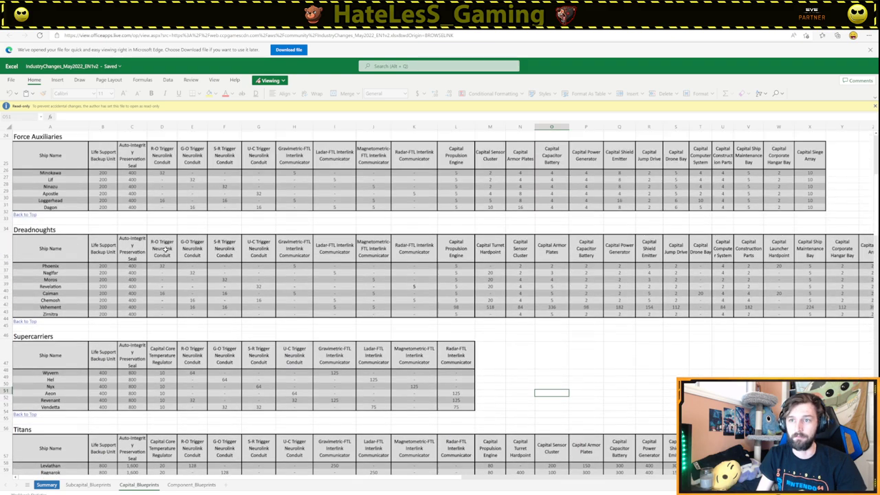
scroll(up, 3)
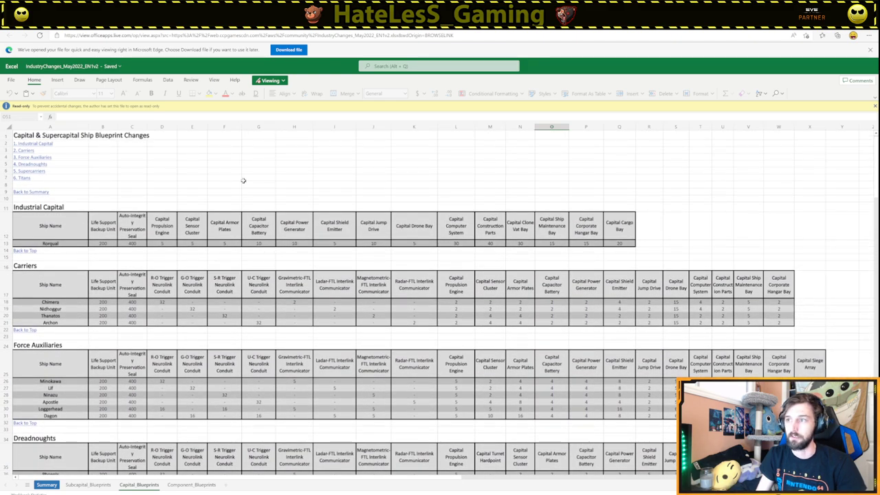
scroll(down, 3)
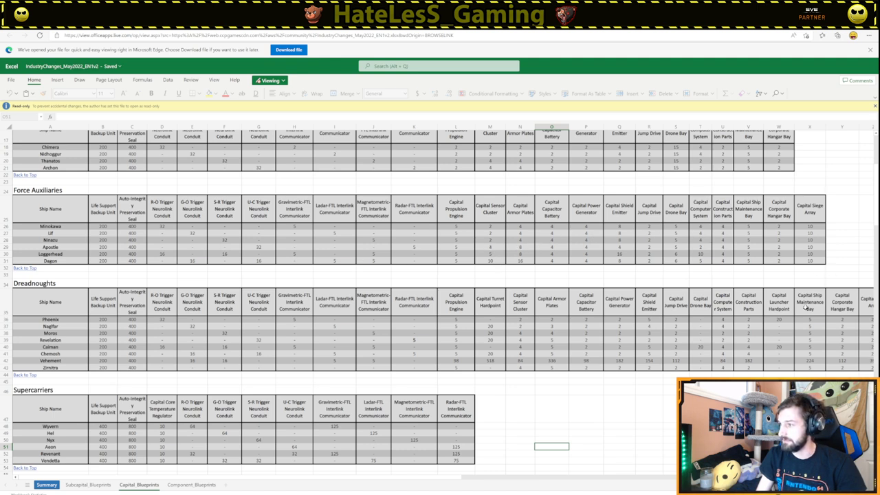
scroll(down, 3)
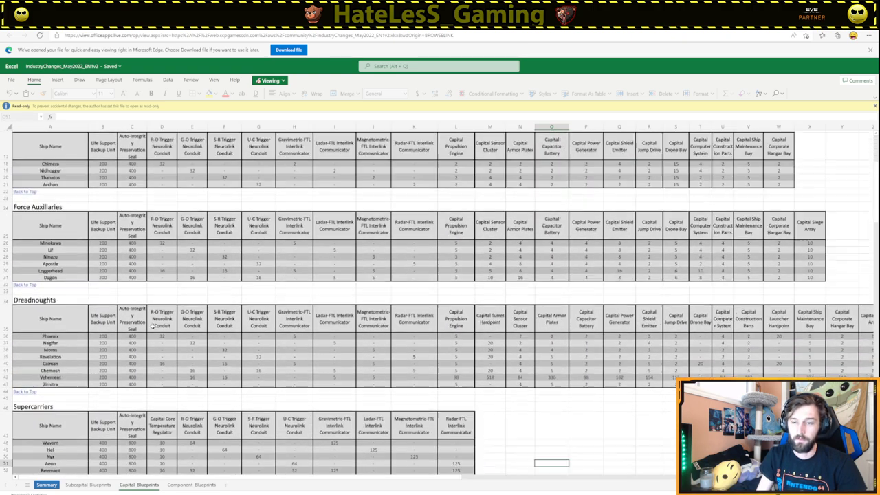
scroll(down, 3)
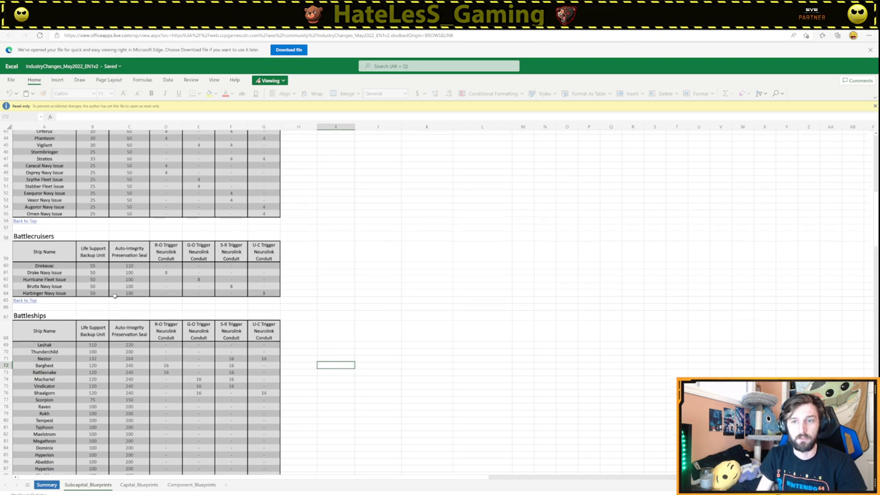
scroll(up, 3)
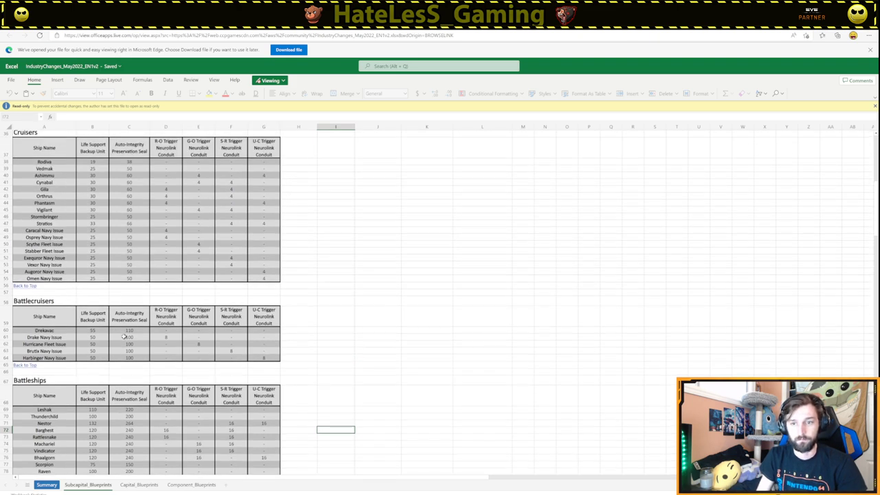
scroll(up, 3)
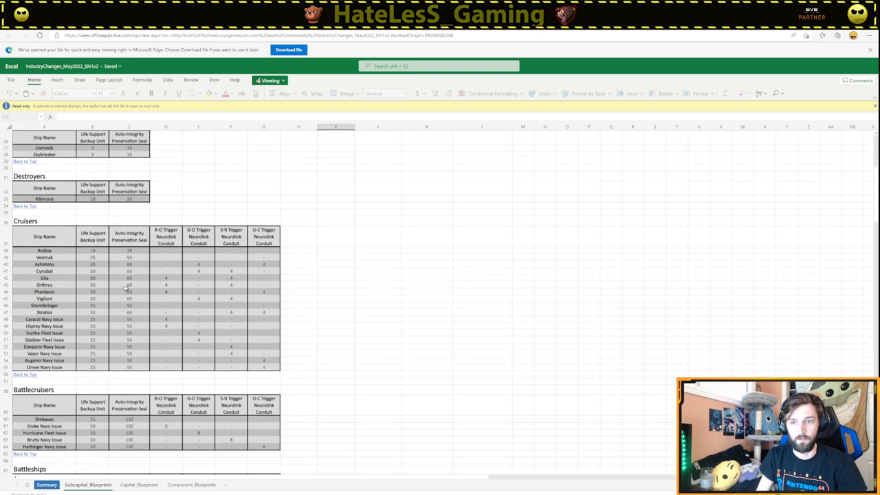
scroll(down, 3)
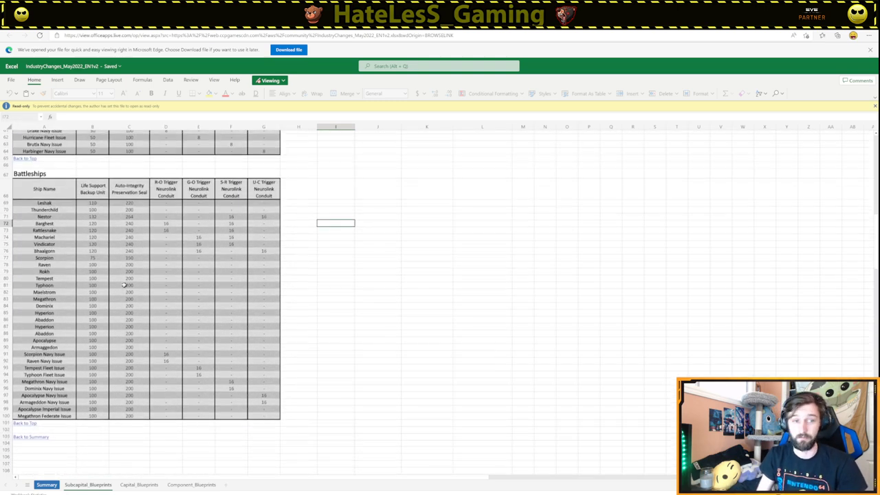
scroll(up, 3)
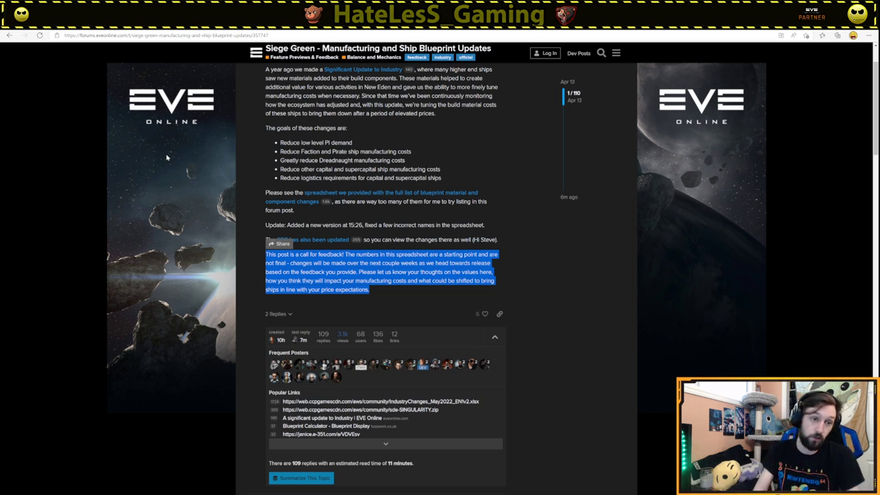
mouse_move(366, 232)
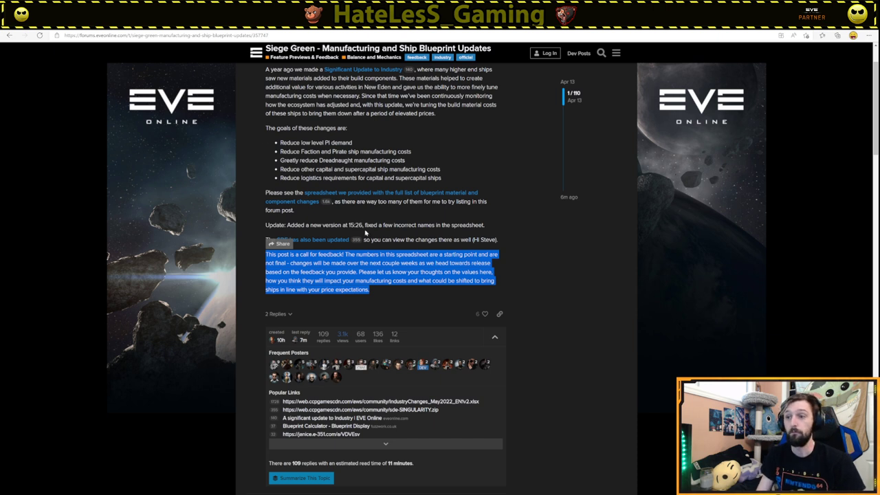
Clear the feedback paragraph highlight and return to the Siege Green dev blog article
click(396, 284)
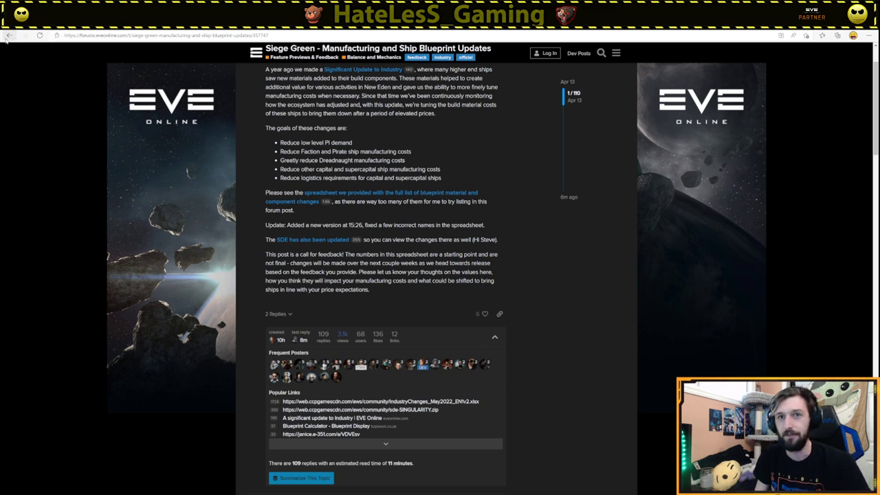
click(8, 36)
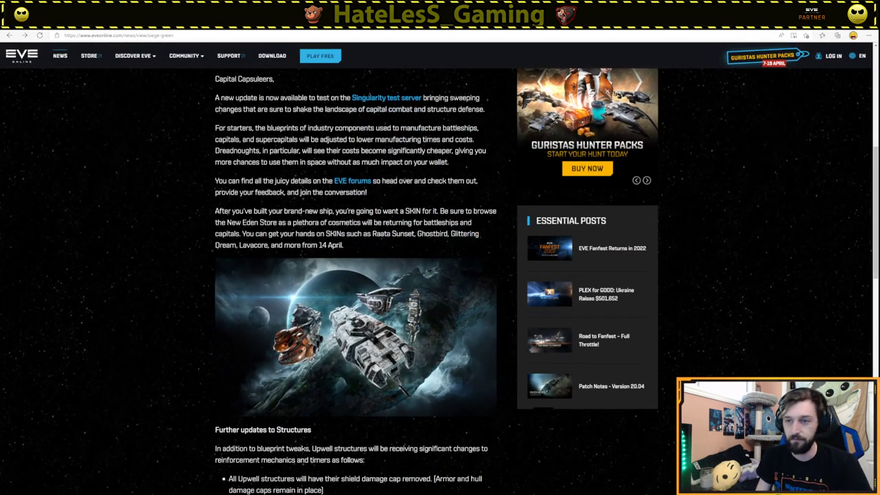
Highlight the SKIN paragraph from 'After' through 'from 14 April.' for battleships and capitals
double_click(221, 211)
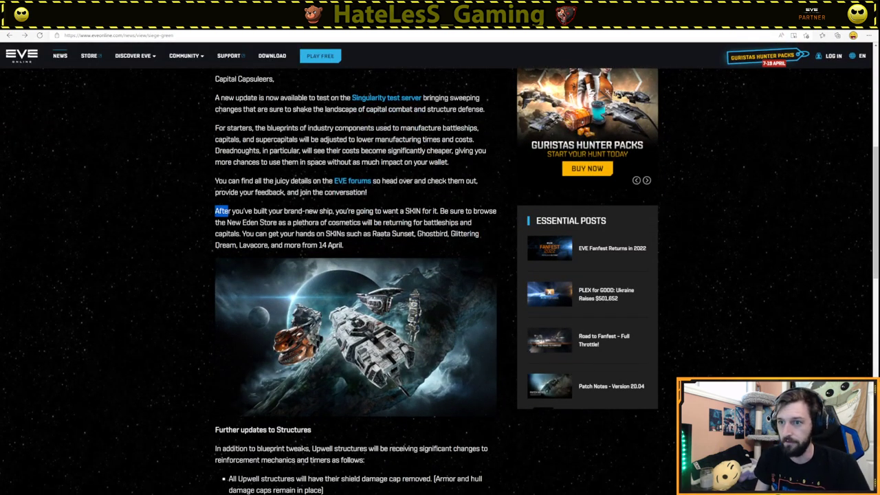
drag(215, 212, 420, 211)
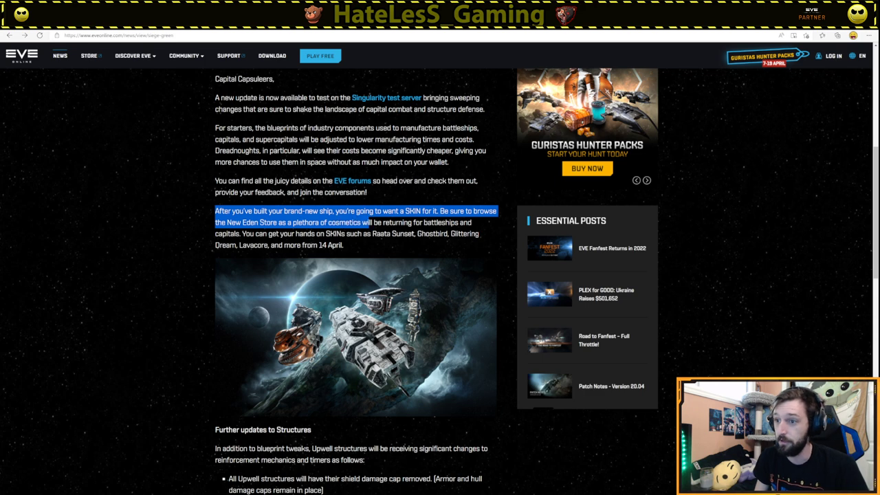
drag(372, 223, 278, 234)
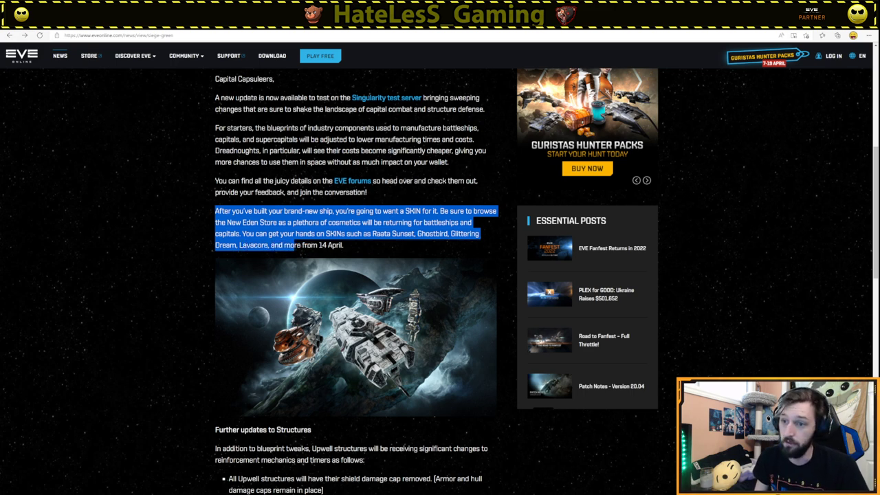
scroll(down, 3)
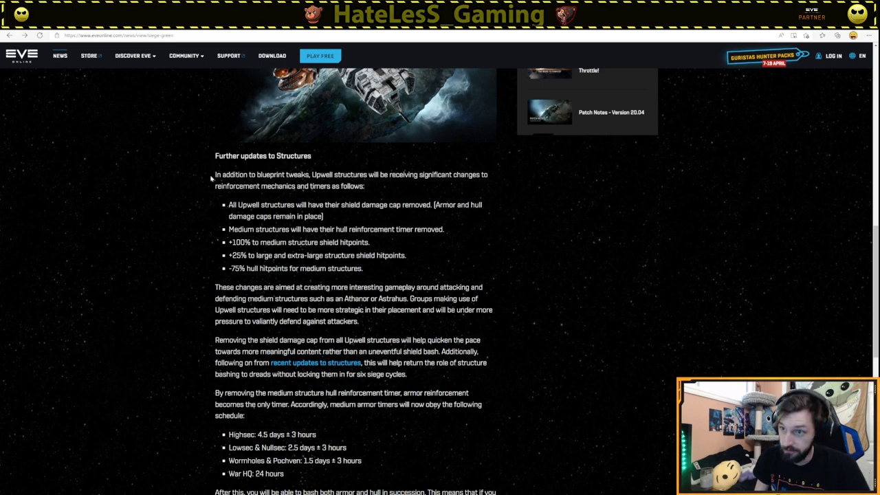
Highlight the shield damage cap removal bullet and the large structure shield hitpoint boost
drag(214, 173, 337, 185)
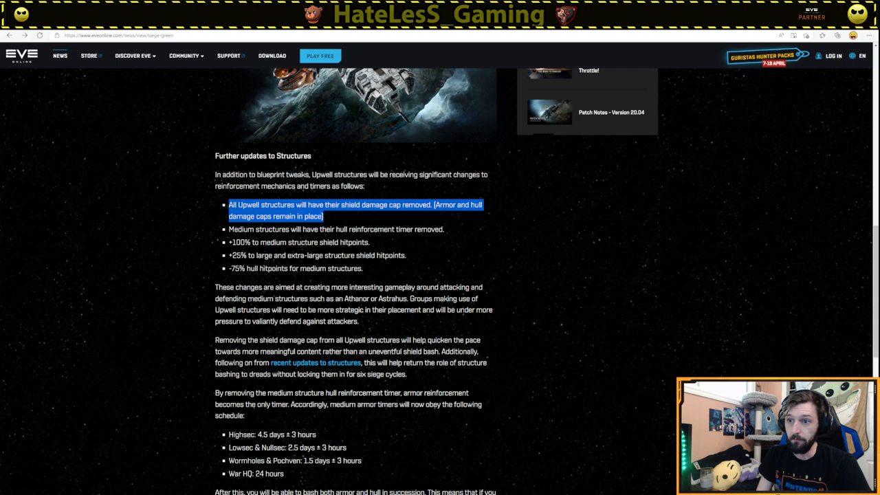
click(445, 228)
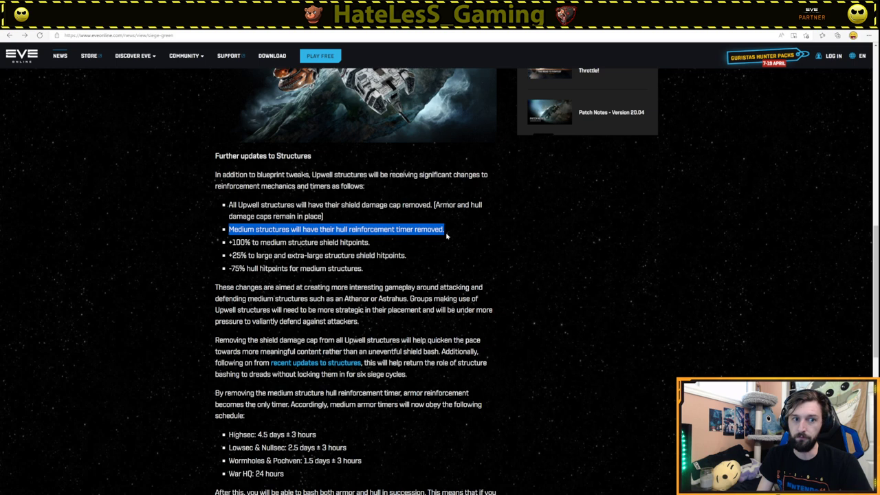
click(298, 242)
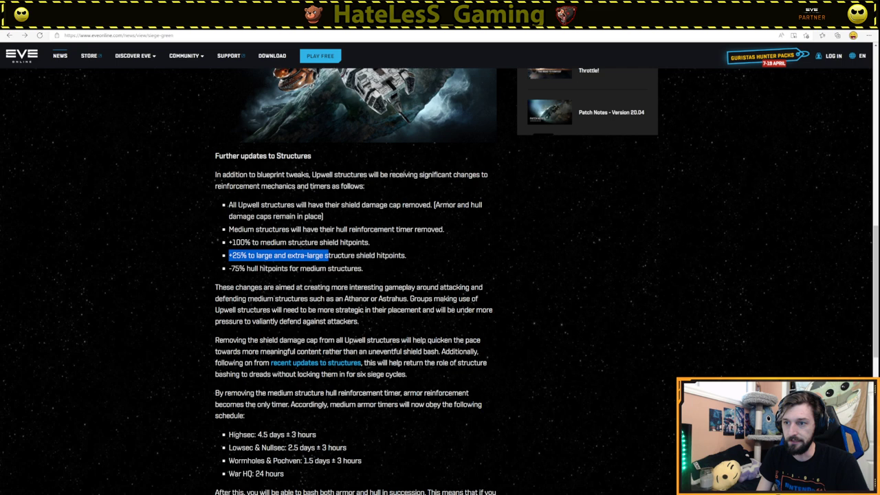
drag(314, 255, 407, 254)
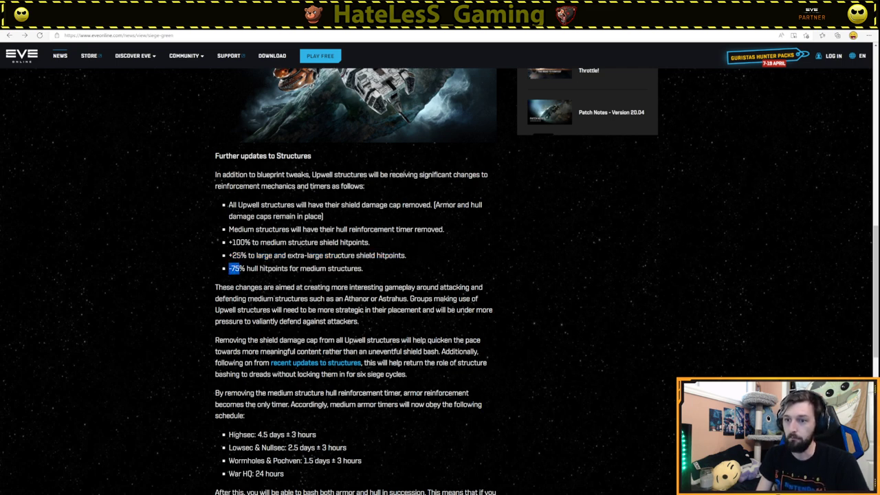
Highlight the medium structure hull hitpoint cut, the +25% shield hitpoints bullet and the shield damage cap removal
drag(235, 268, 363, 268)
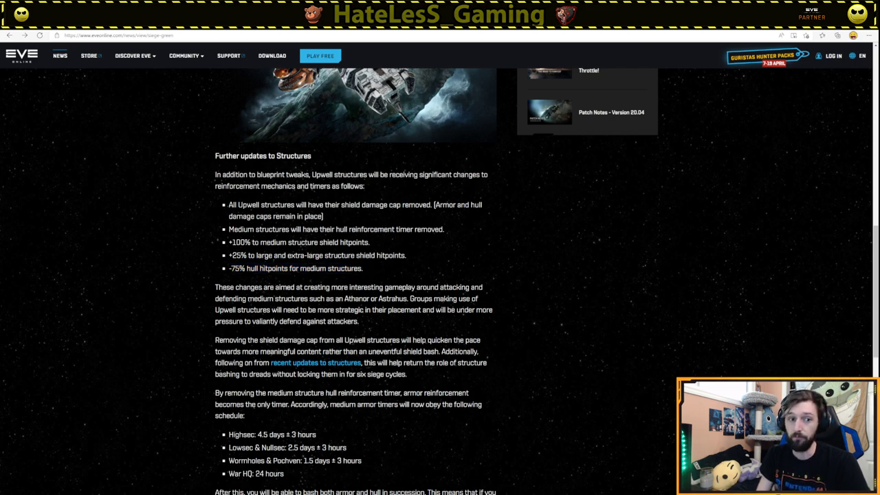
mouse_move(160, 158)
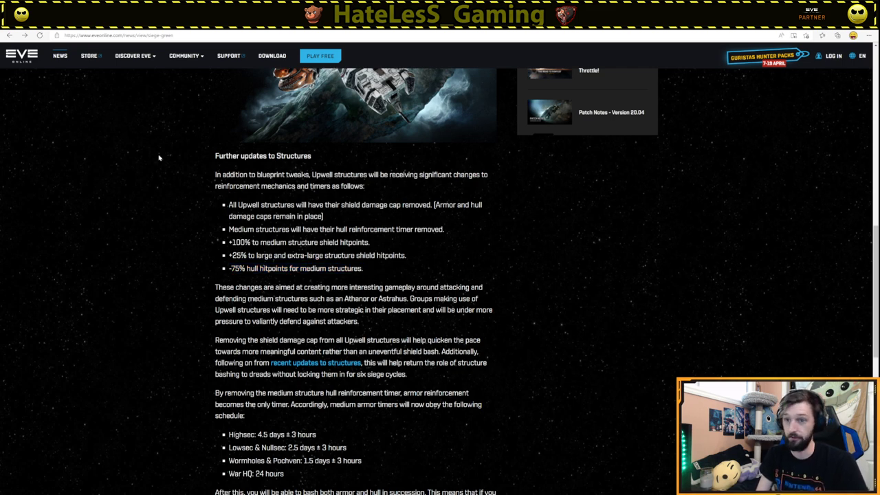
drag(229, 254, 362, 268)
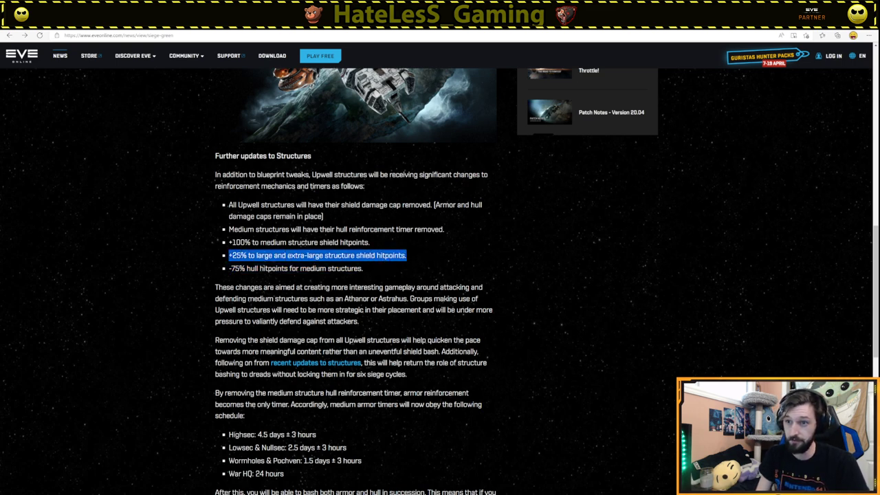
mouse_move(239, 134)
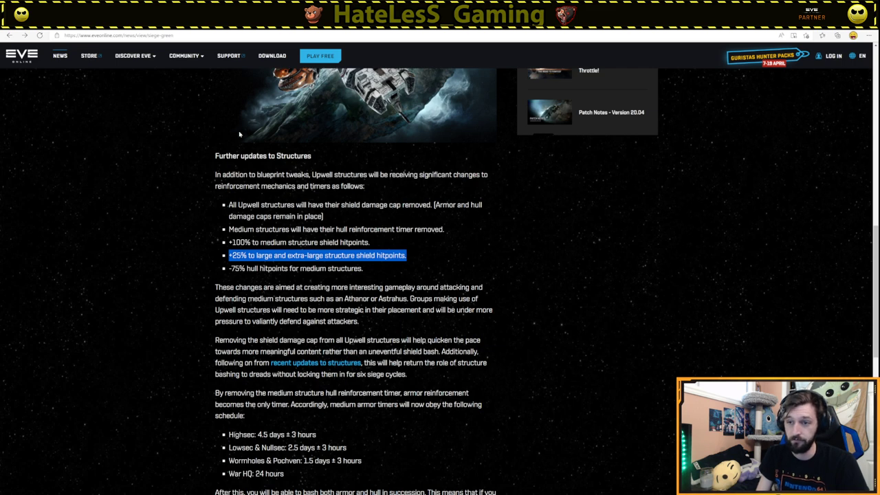
mouse_move(455, 227)
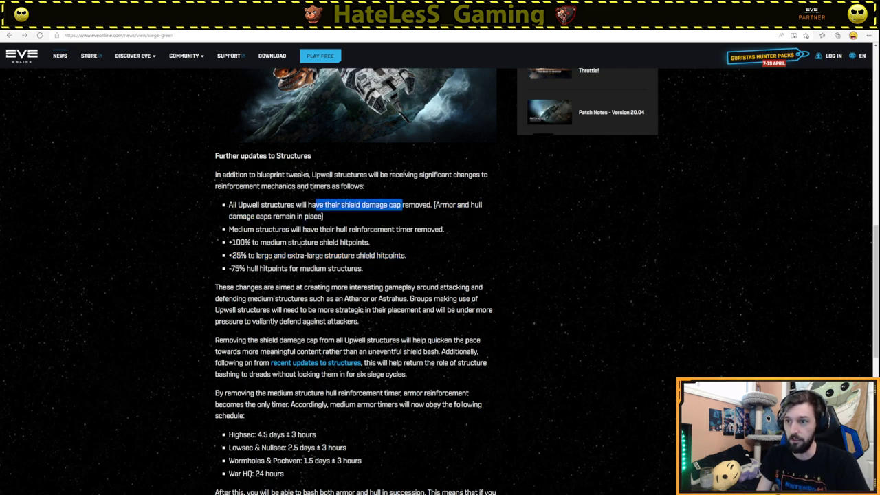
drag(393, 205, 426, 204)
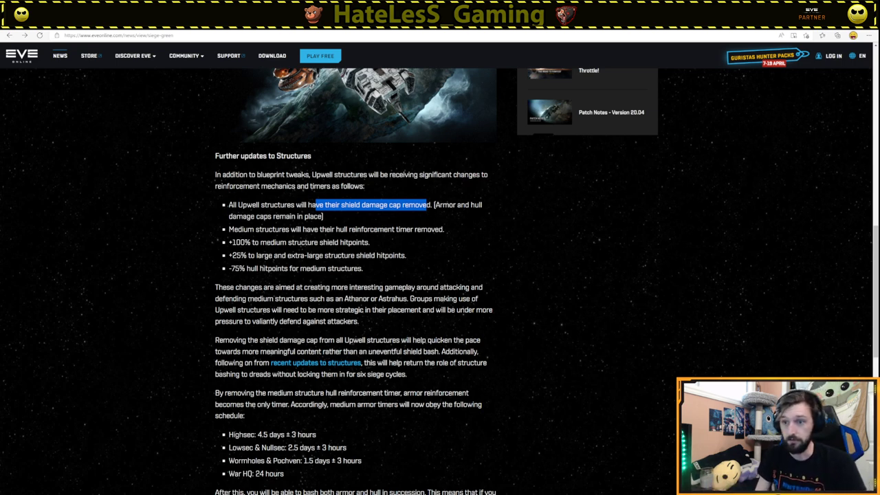
scroll(down, 3)
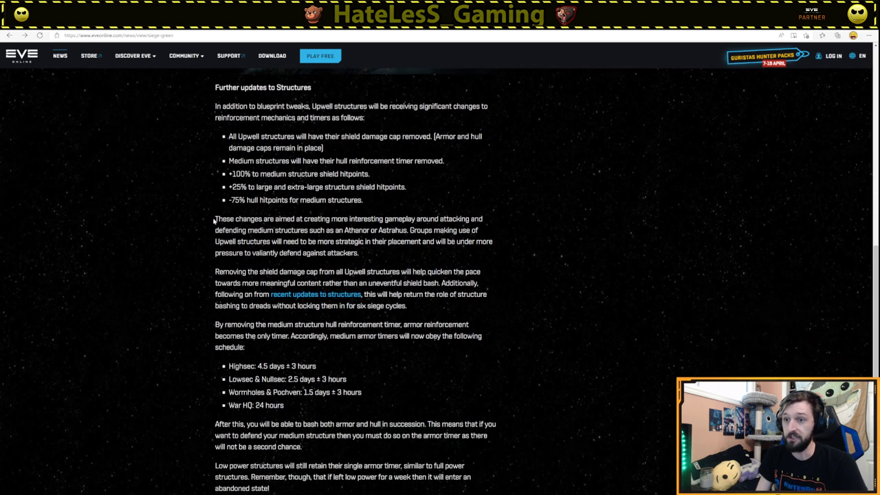
Highlight the 'These changes are aimed' paragraph and the one on removing the medium structure hull timer
drag(214, 218, 481, 218)
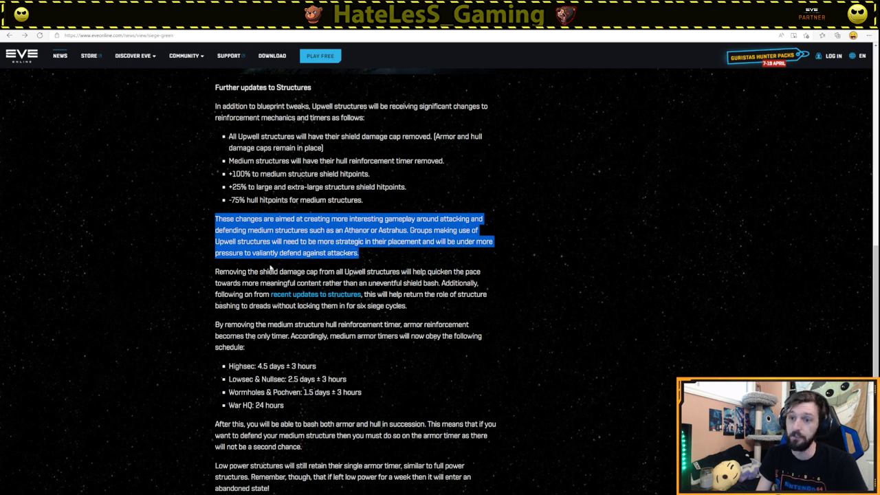
scroll(down, 3)
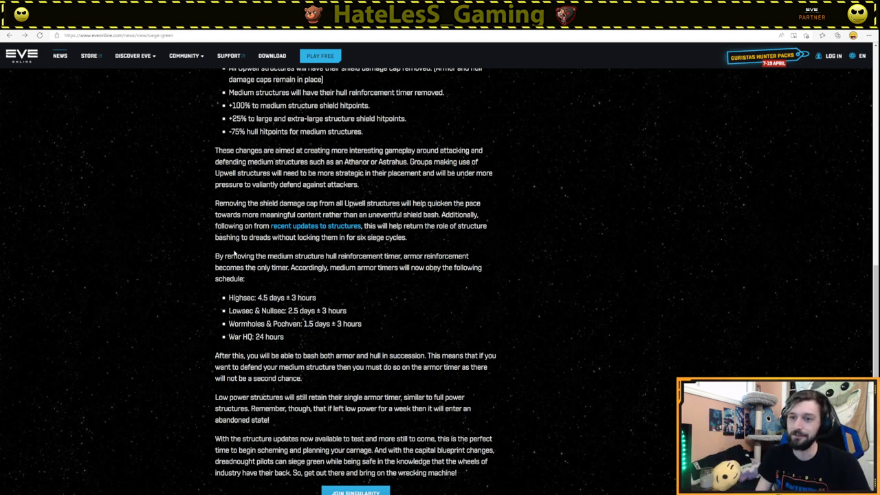
mouse_move(212, 259)
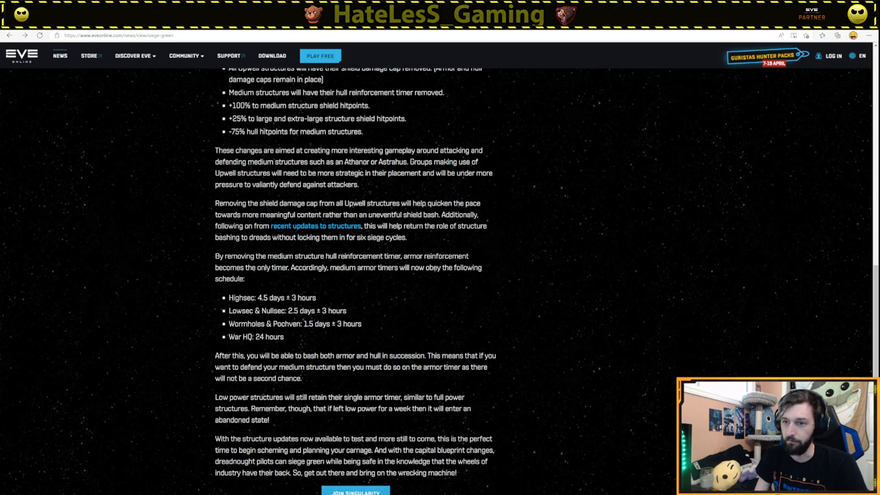
drag(214, 256, 245, 277)
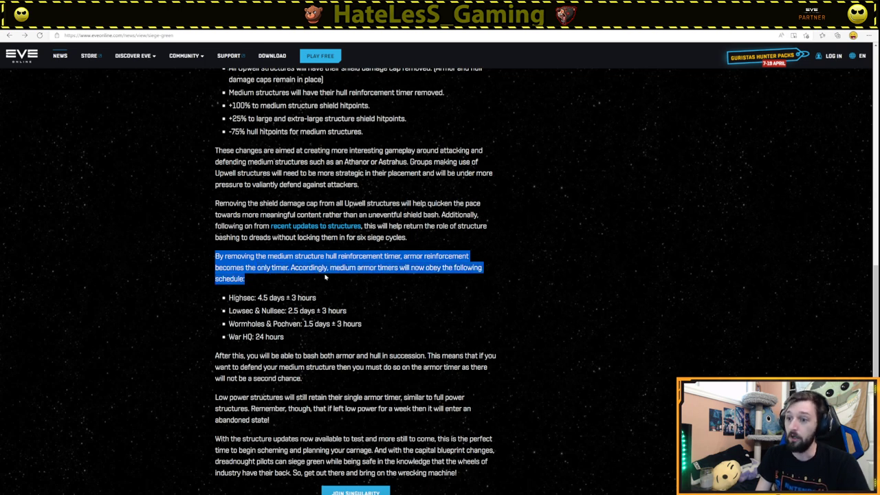
mouse_move(500, 279)
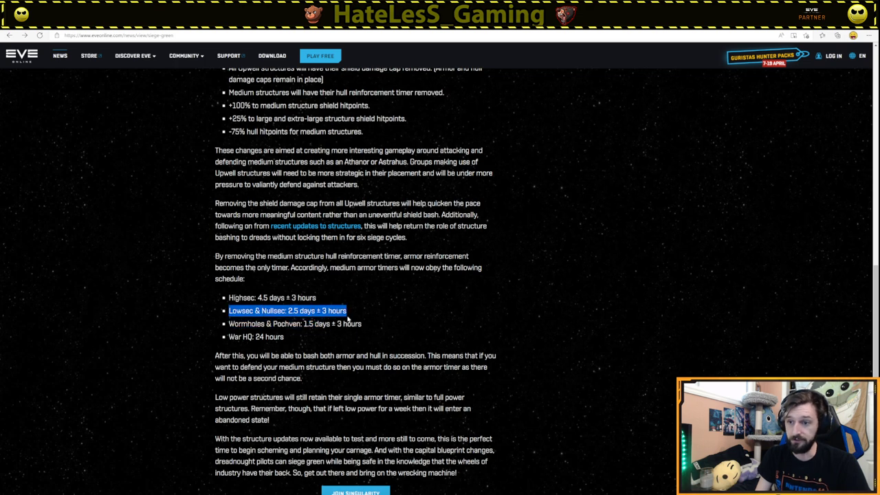
mouse_move(356, 319)
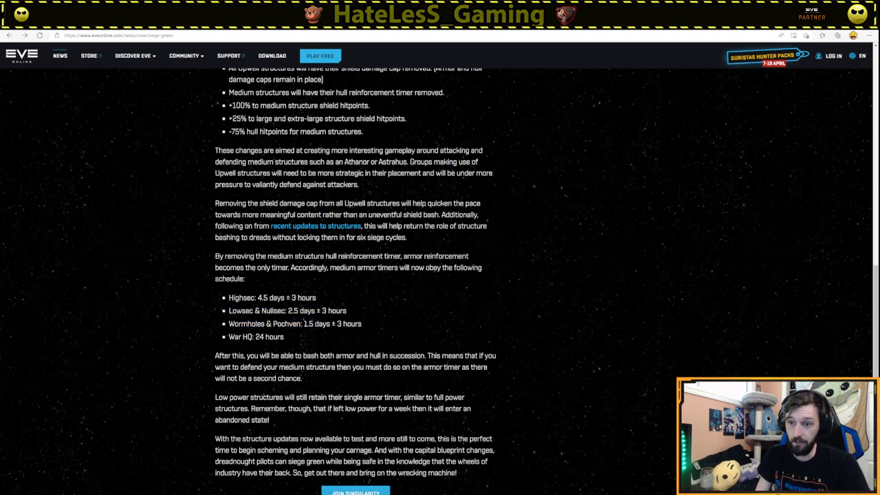
double_click(264, 323)
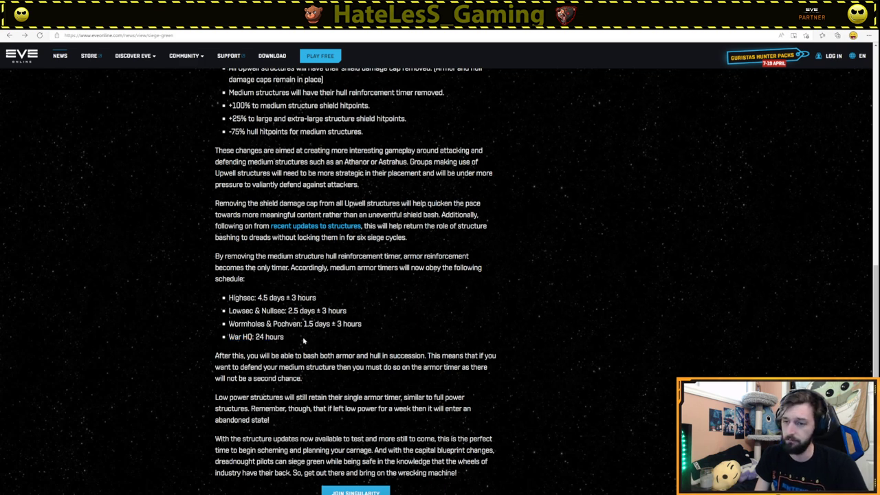
scroll(down, 3)
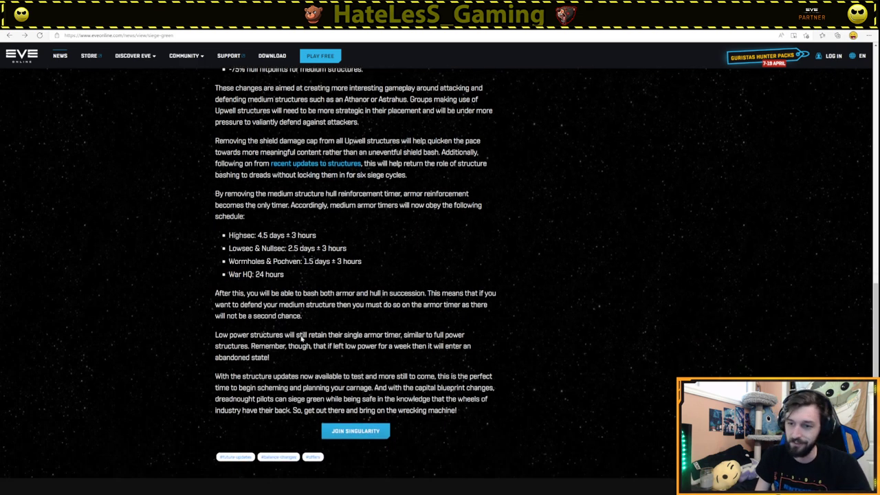
Highlight the paragraph about bashing armor and hull through the armor timer warning
scroll(down, 3)
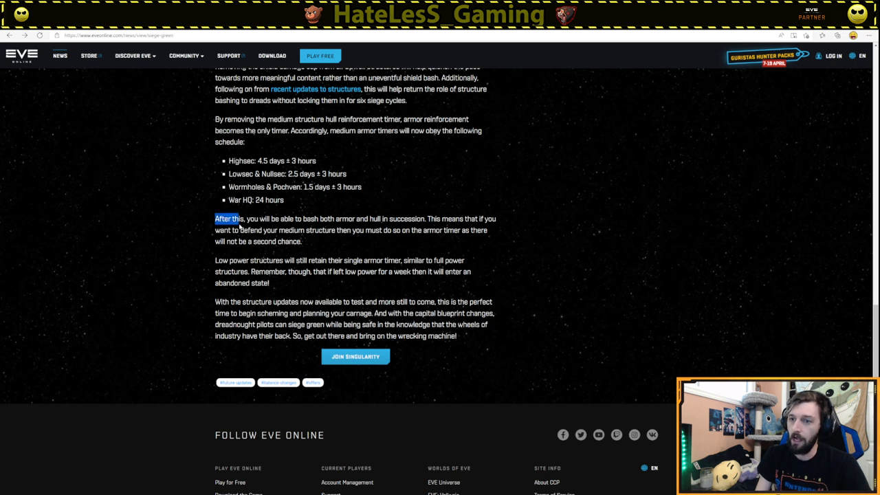
drag(231, 219, 364, 219)
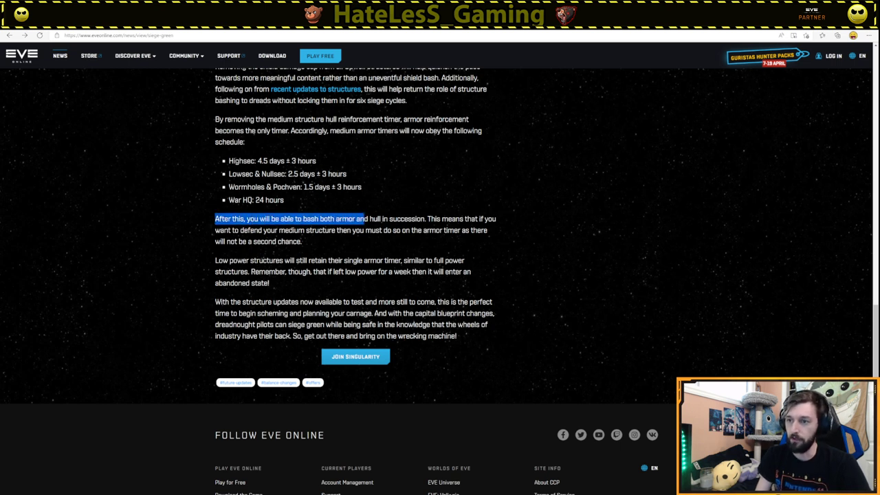
drag(364, 219, 495, 219)
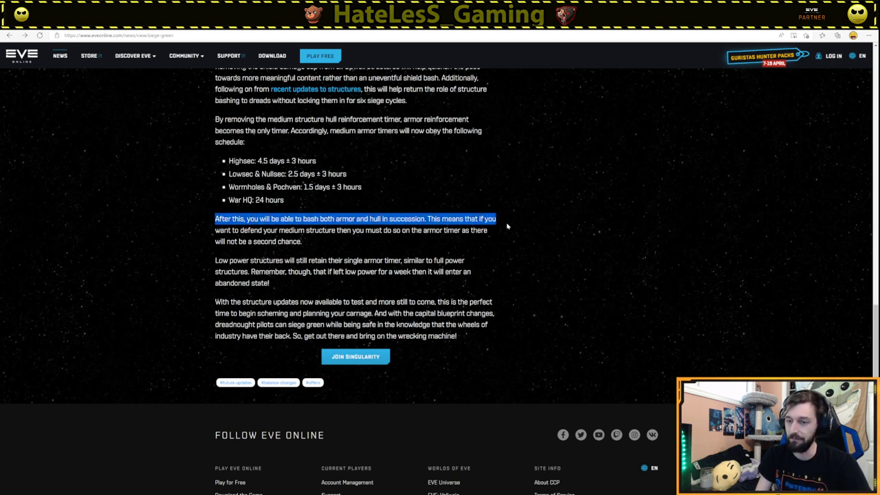
drag(507, 227, 363, 240)
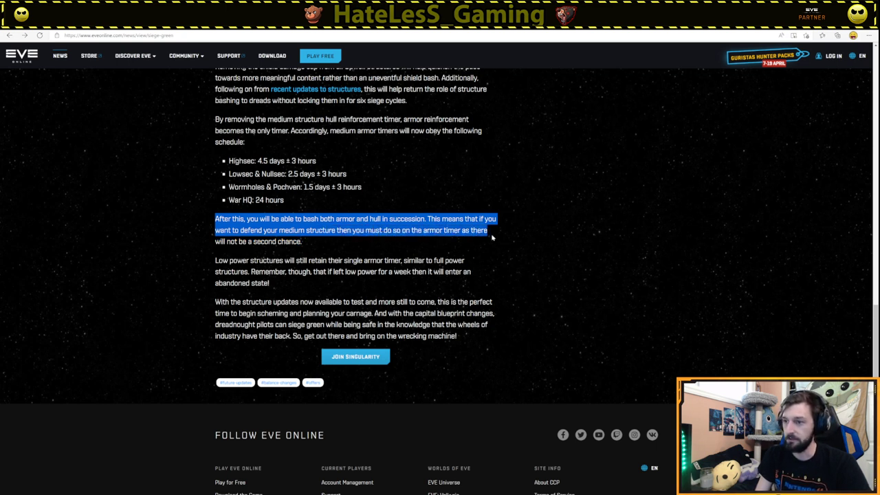
mouse_move(502, 239)
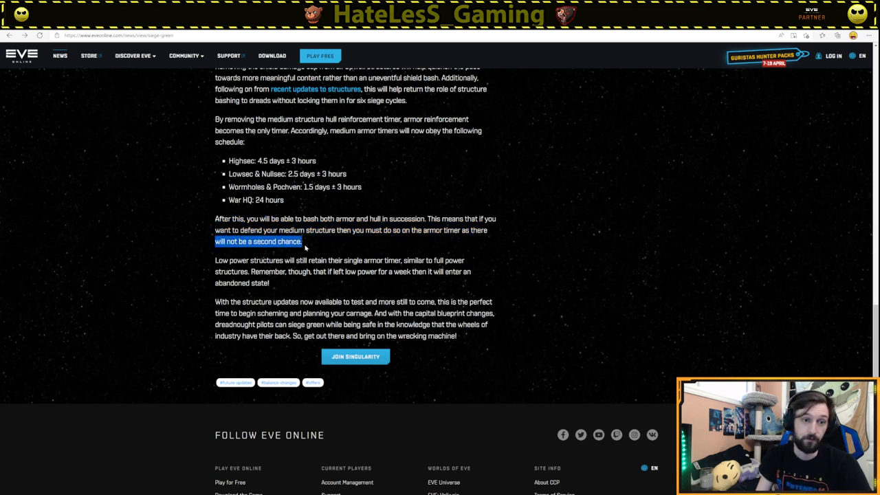
Highlight the whole paragraph on low power structures and their single armor timer
drag(215, 242, 292, 260)
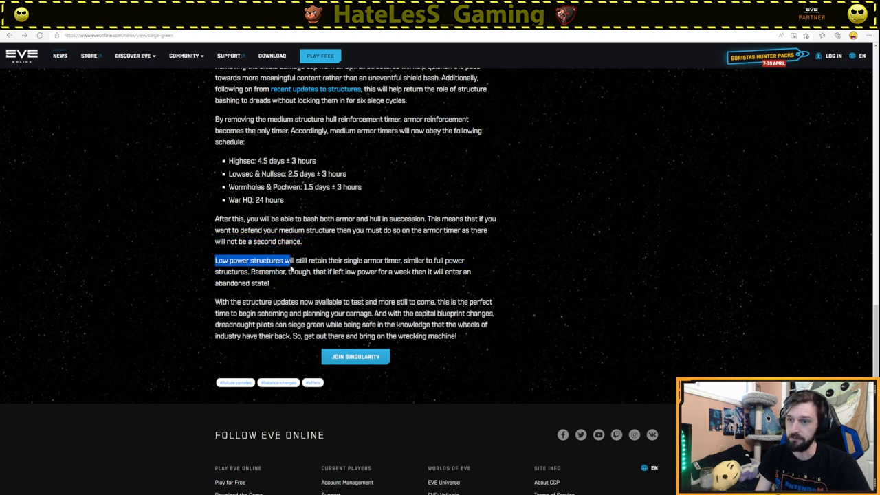
drag(291, 260, 402, 259)
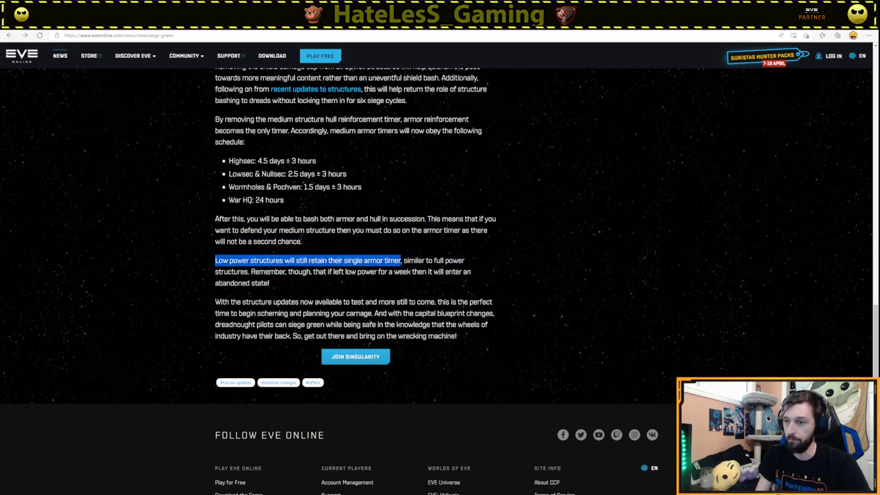
drag(401, 259, 346, 273)
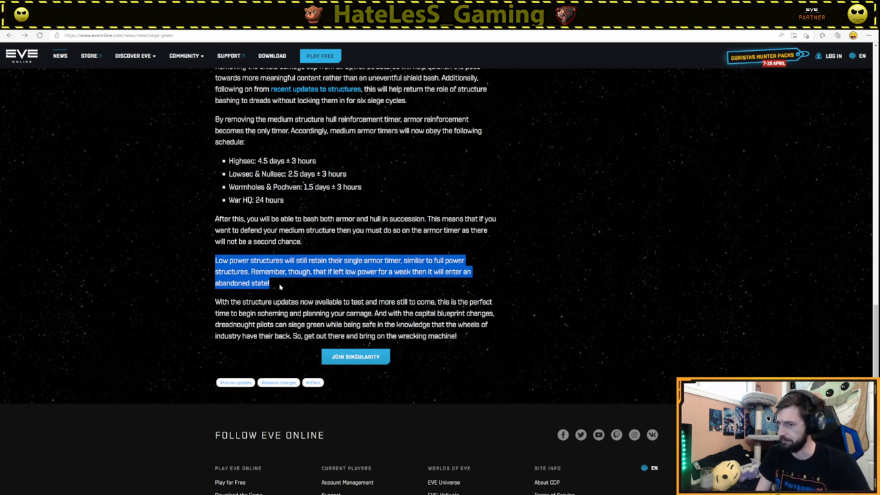
Highlight the blog's entire closing paragraph, then scroll back to the Siege Green title
drag(214, 260, 337, 302)
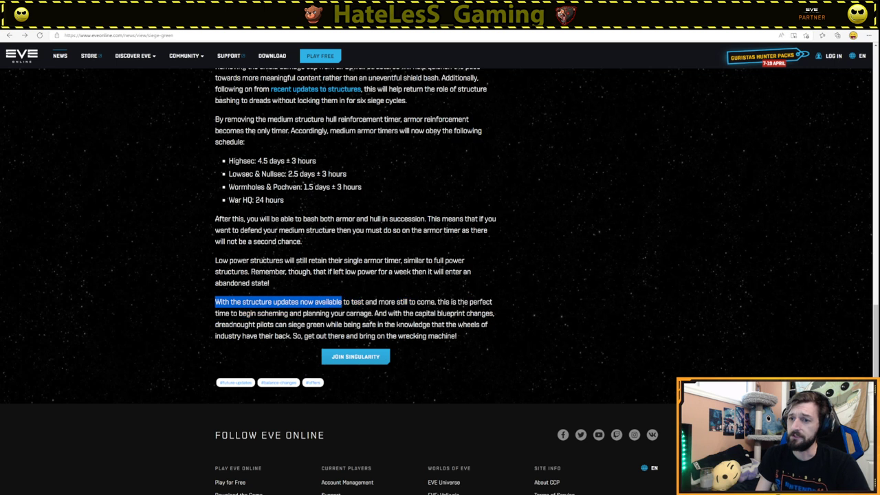
drag(339, 302, 446, 303)
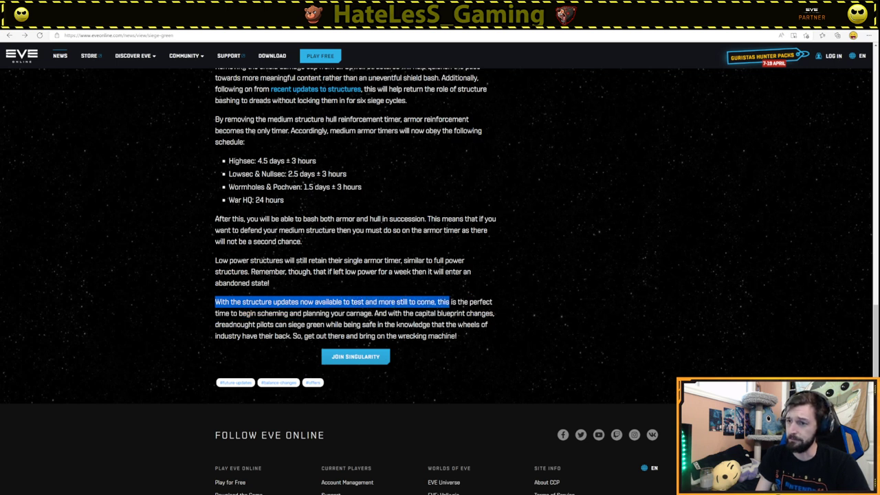
drag(445, 303, 345, 313)
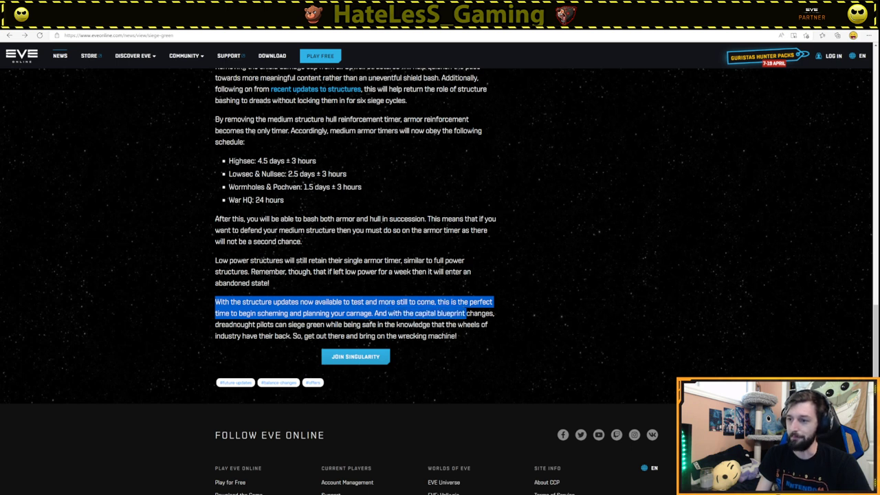
drag(456, 314, 324, 325)
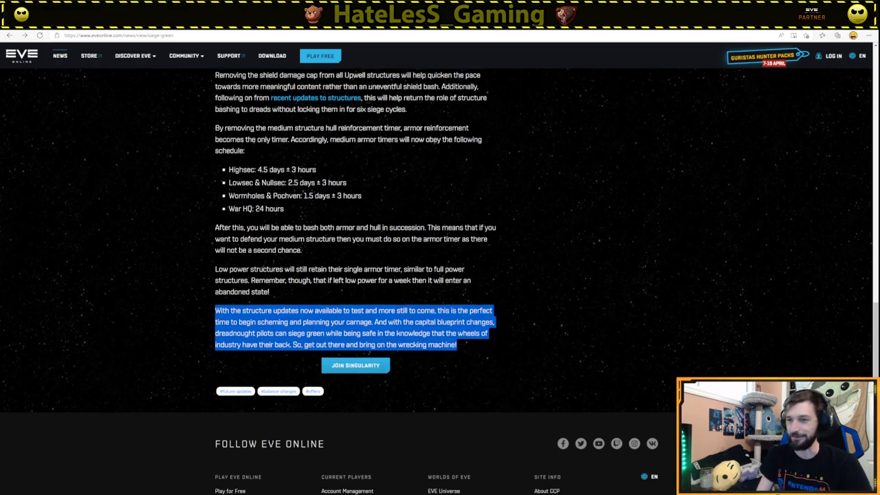
scroll(up, 3)
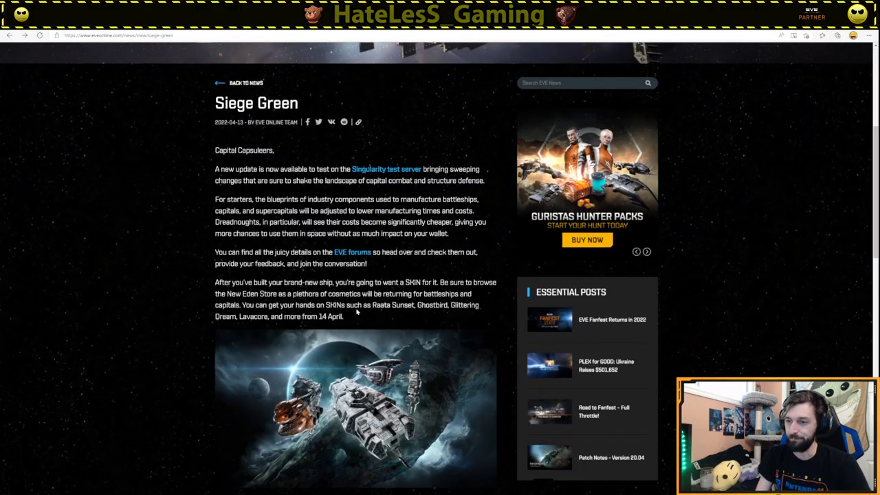